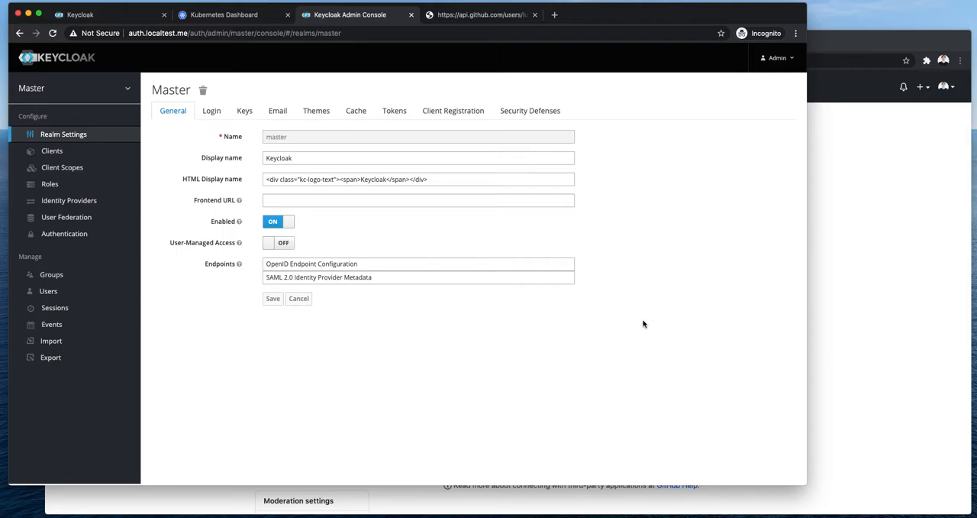
pyautogui.moveTo(181, 177)
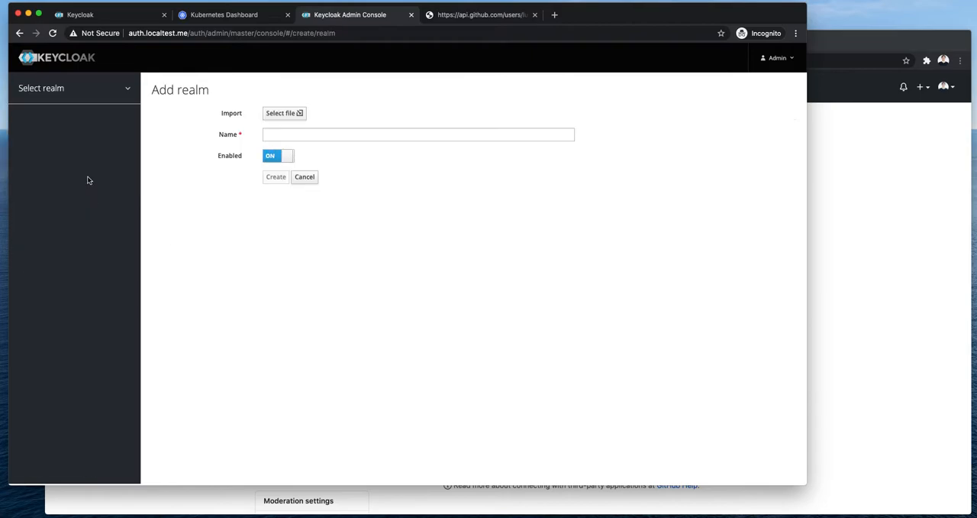
# Create a new realm named customer4 from the Add realm form
pyautogui.write('customer4')
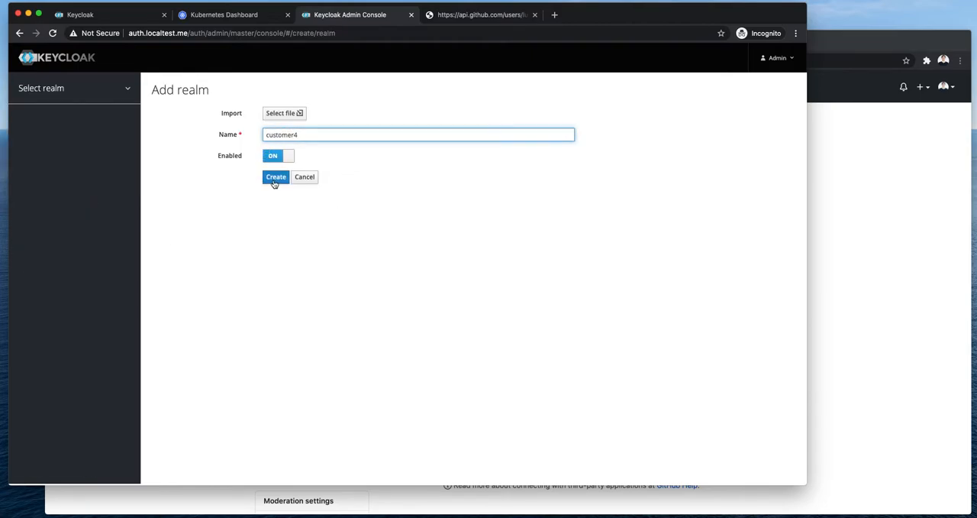
pyautogui.click(275, 176)
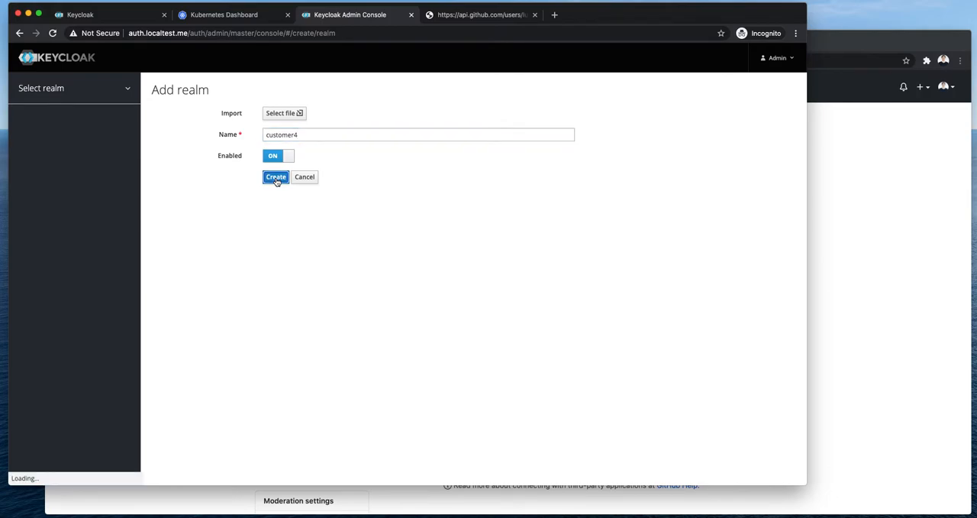
pyautogui.click(275, 176)
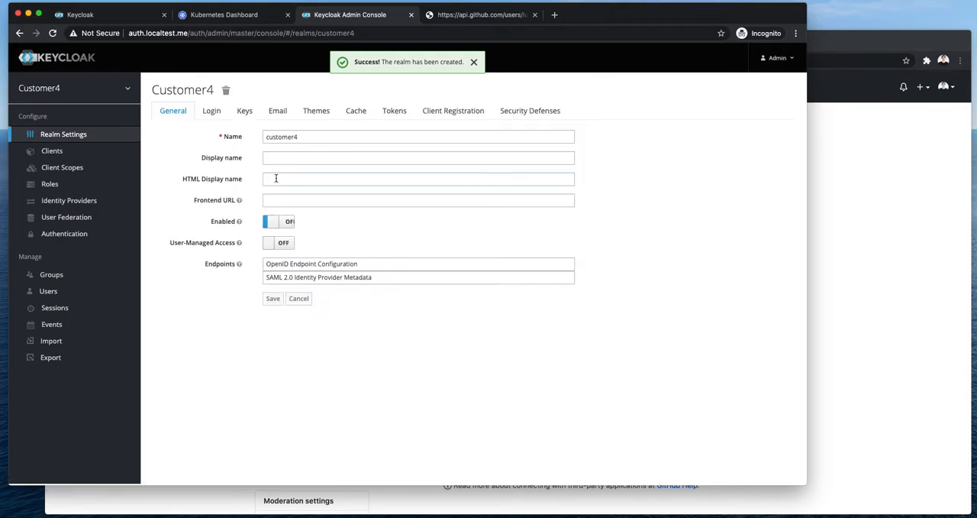
# Choose GitHub from the Add provider list on the customer4 realm's Identity Providers page
pyautogui.click(278, 219)
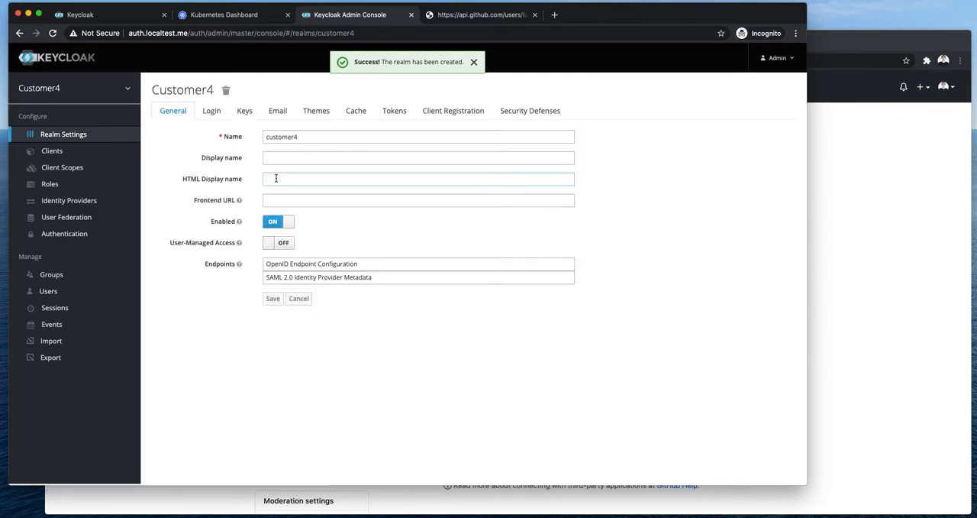
pyautogui.click(473, 61)
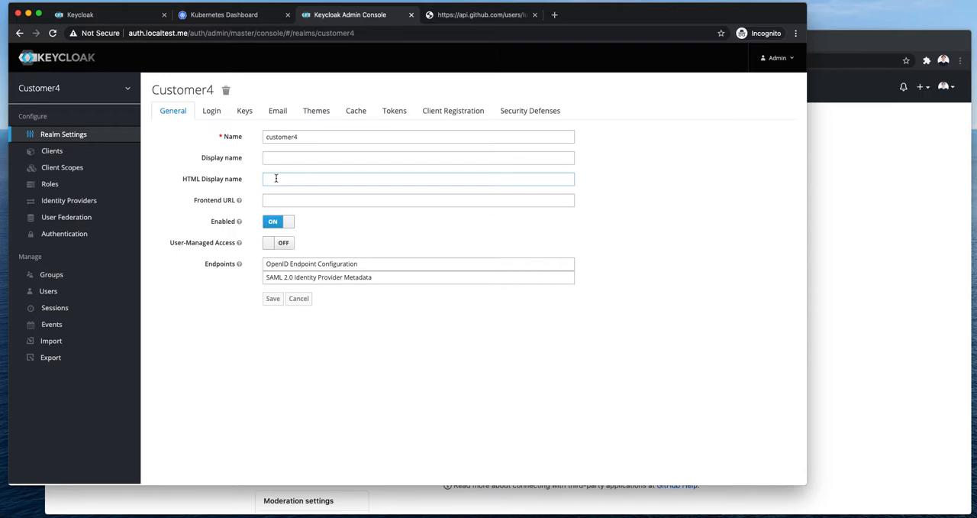
pyautogui.moveTo(68, 200)
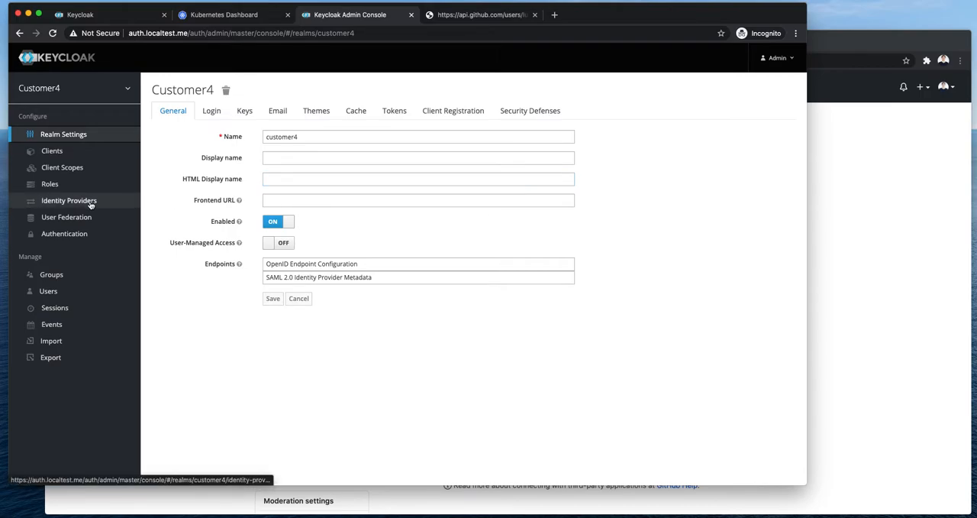
pyautogui.click(69, 200)
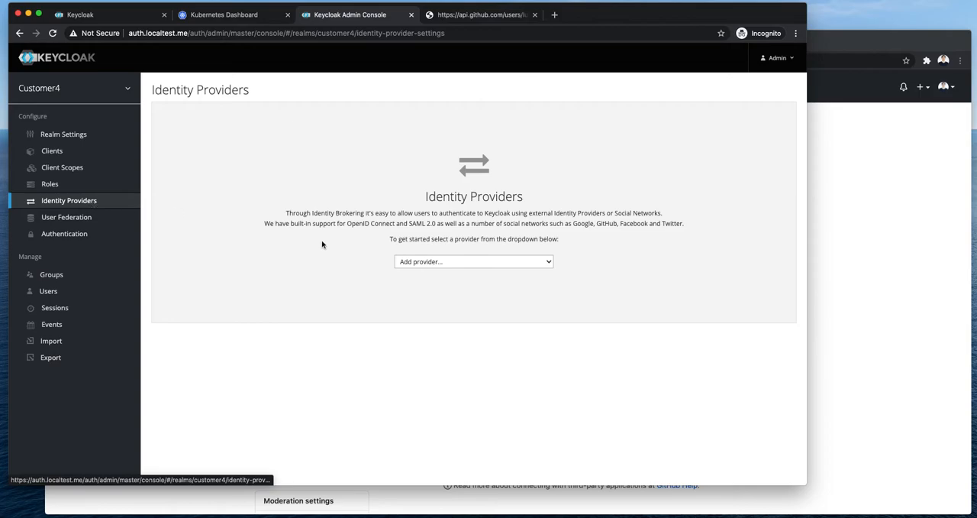
pyautogui.click(474, 262)
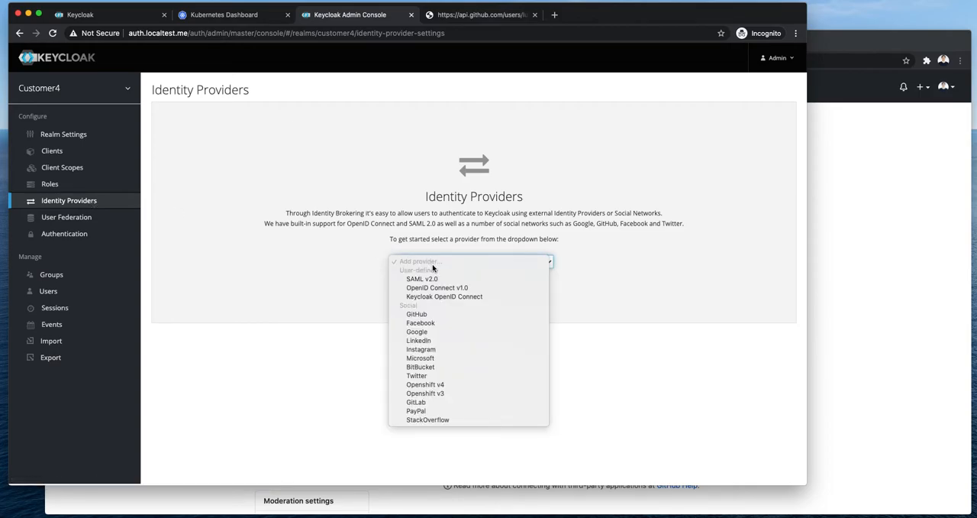
pyautogui.moveTo(464, 434)
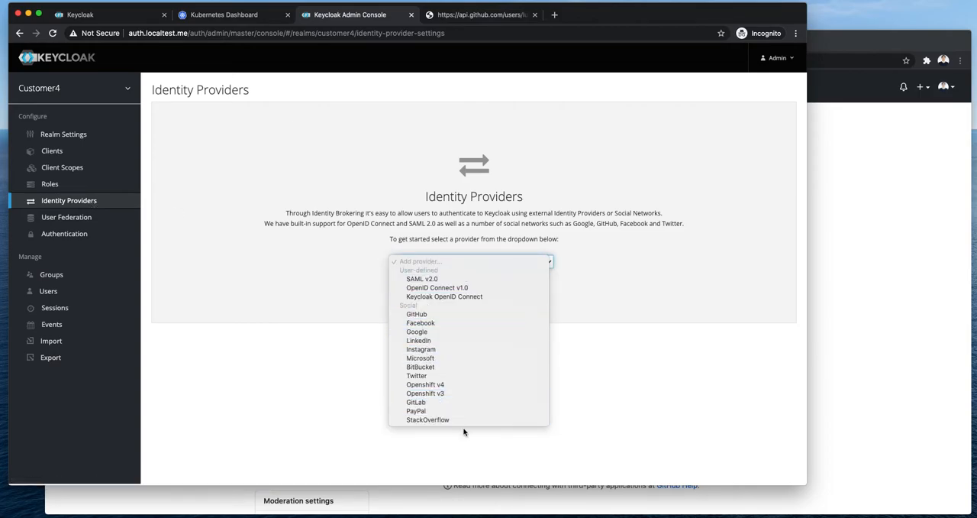
pyautogui.moveTo(489, 315)
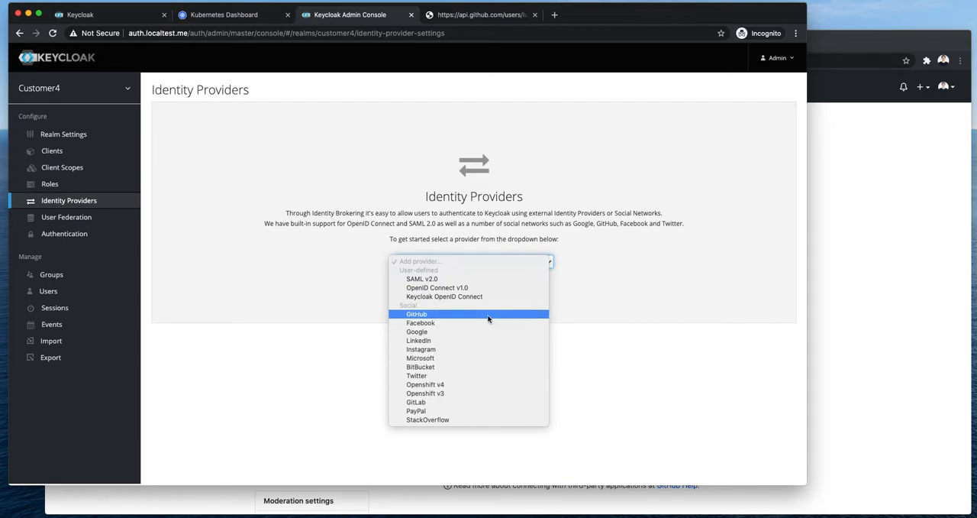
pyautogui.moveTo(443, 318)
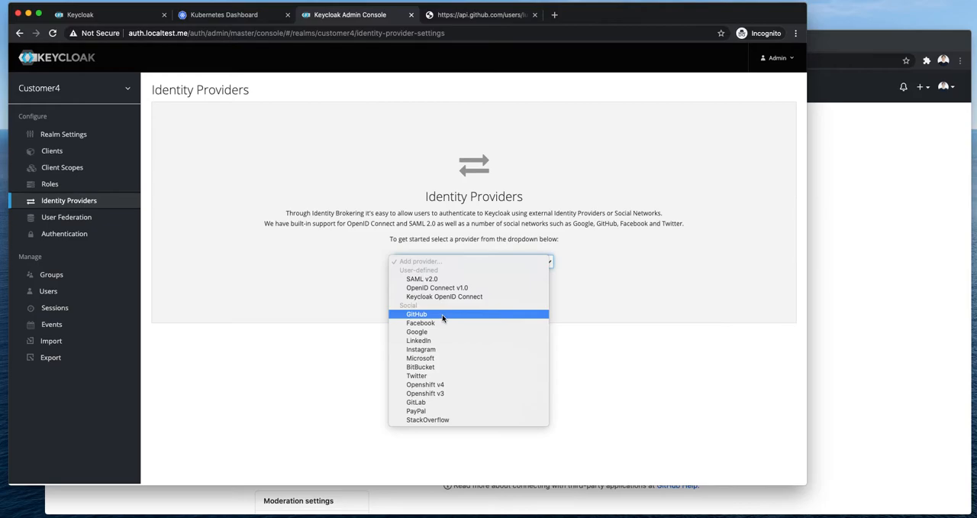
pyautogui.click(417, 315)
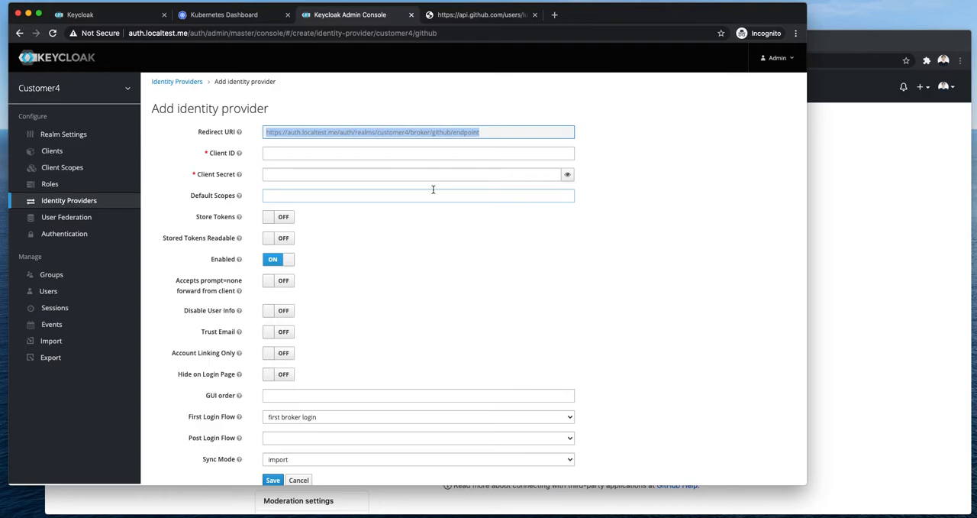
pyautogui.moveTo(864, 162)
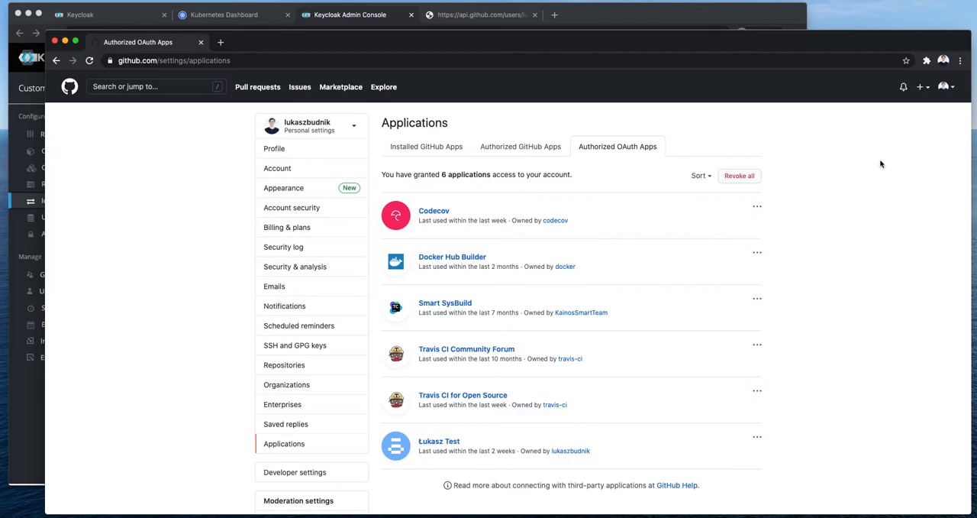
pyautogui.moveTo(886, 160)
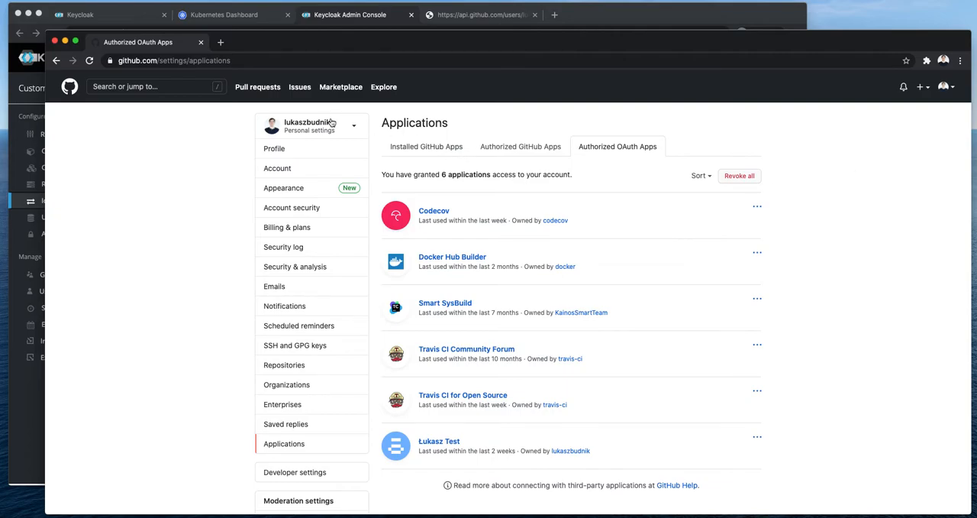
# Show the OAuth Apps list in GitHub's developer settings (one app, Lukasz Test)
pyautogui.scroll(-3)
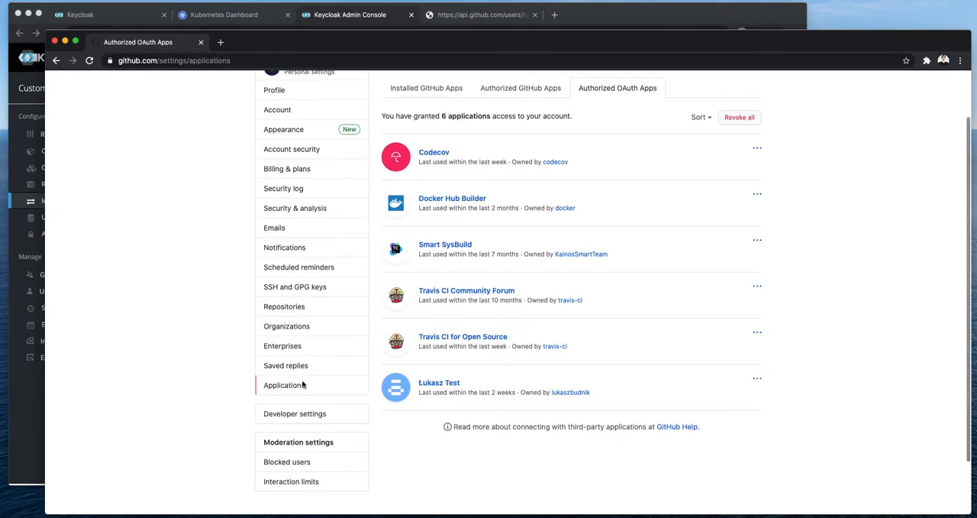
pyautogui.click(295, 412)
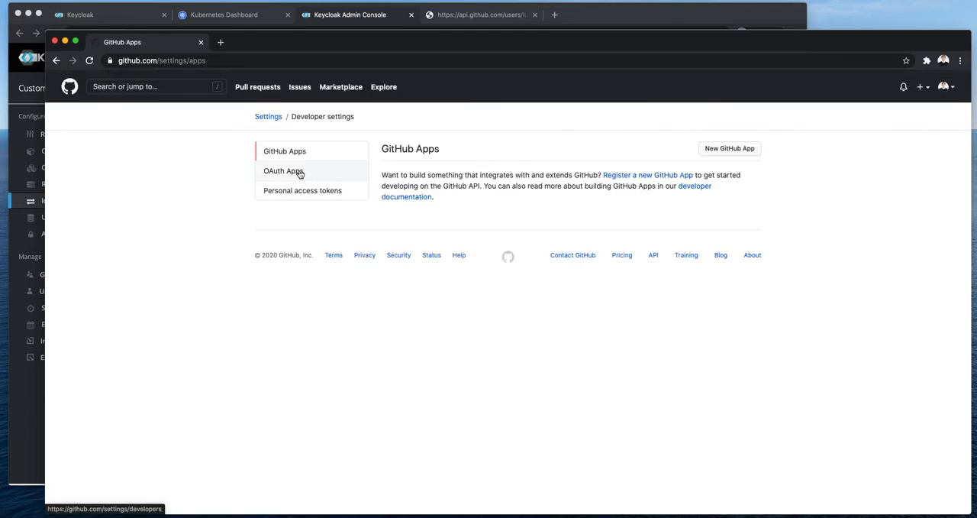
pyautogui.click(284, 170)
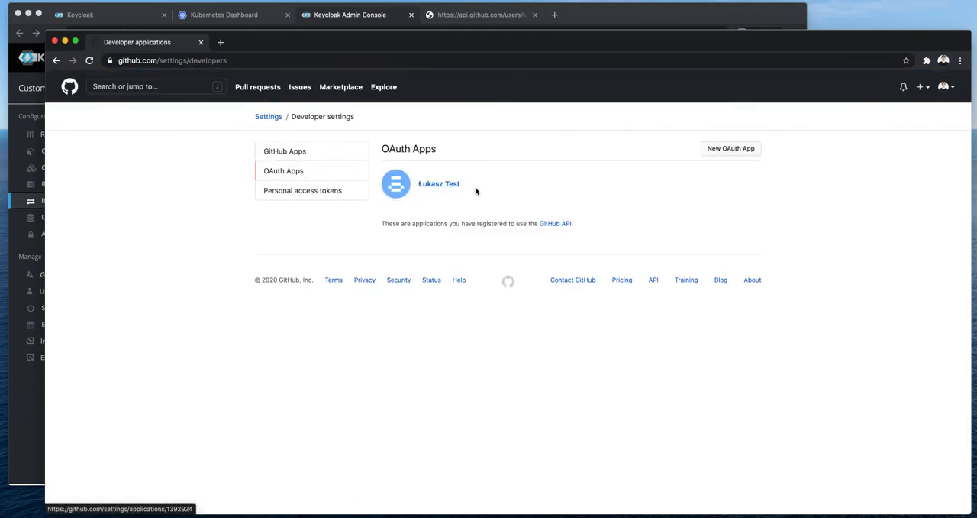
pyautogui.moveTo(707, 175)
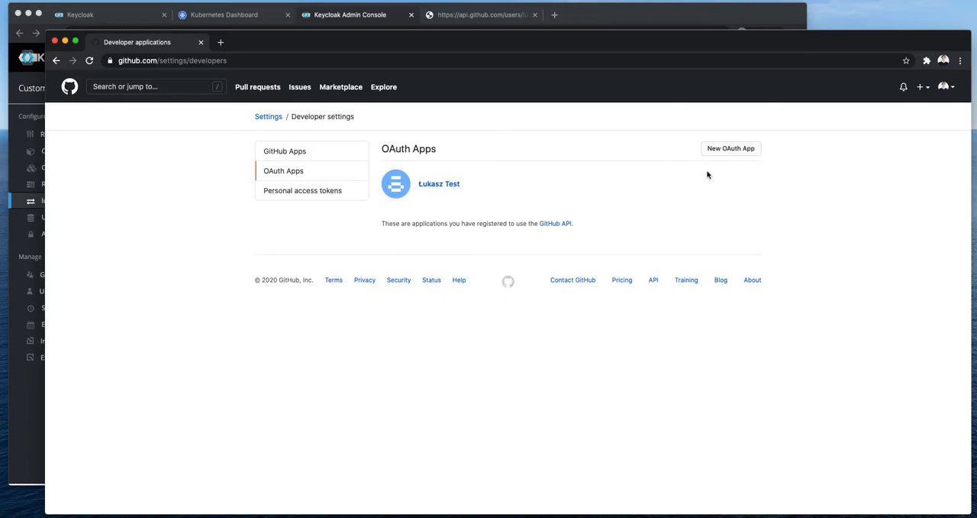
pyautogui.click(730, 148)
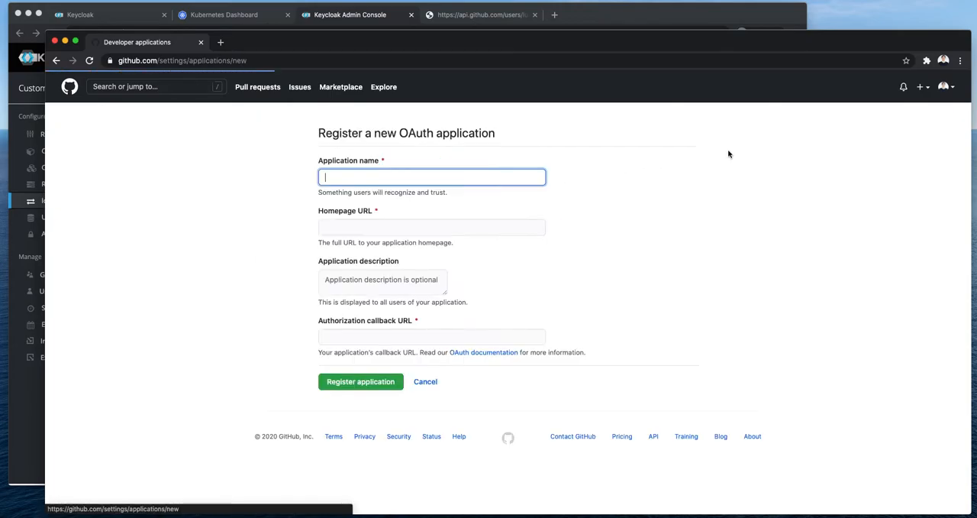
pyautogui.write('Hotel')
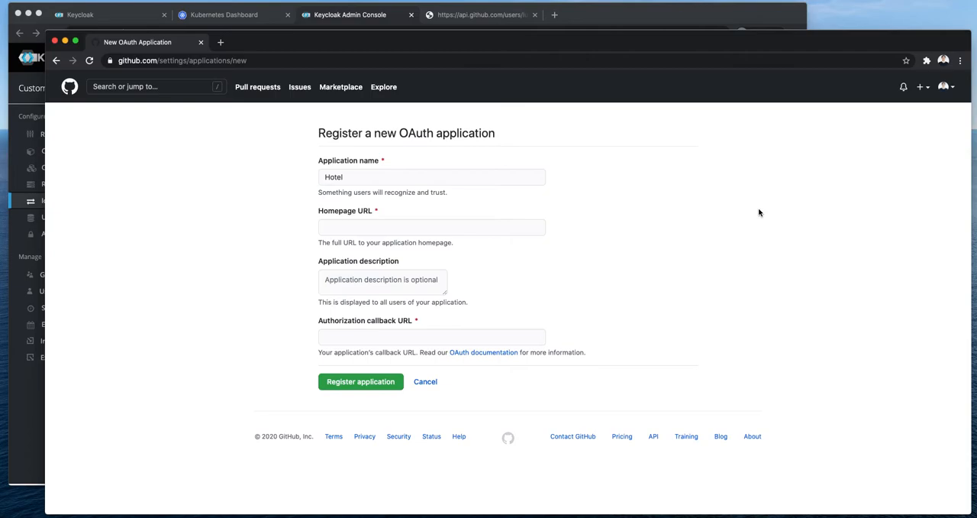
pyautogui.click(430, 227)
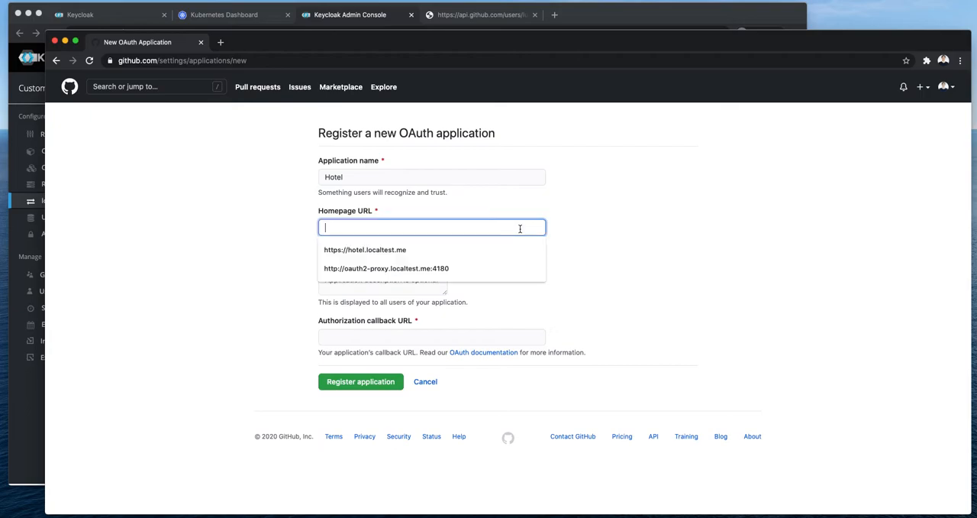
pyautogui.click(365, 250)
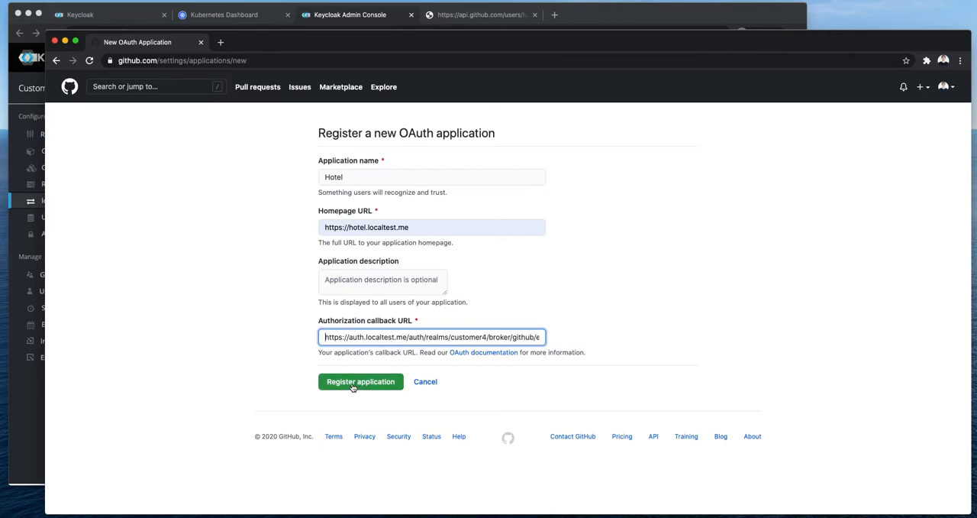
pyautogui.click(360, 382)
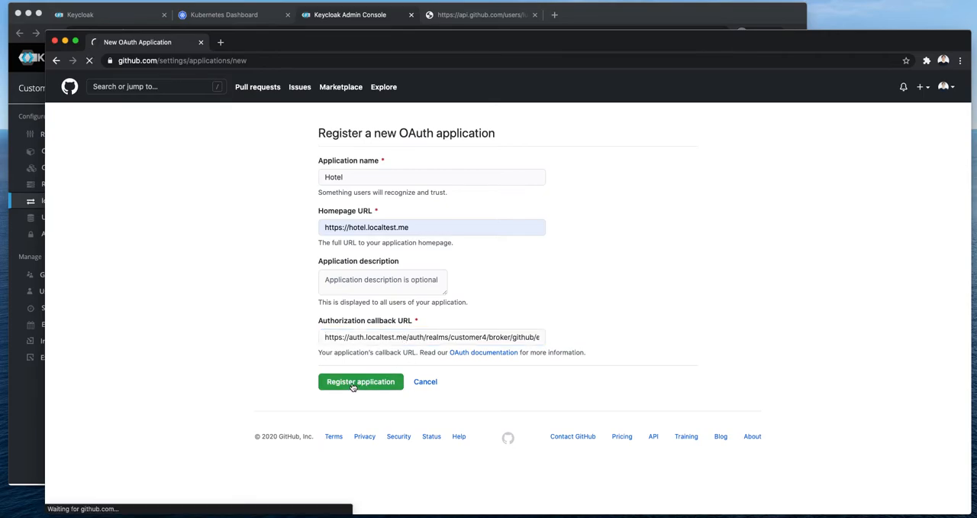
# Enter client ID 7bd4e3b029ba1caec47d in Keycloak and generate the Hotel app's client secret
pyautogui.click(360, 382)
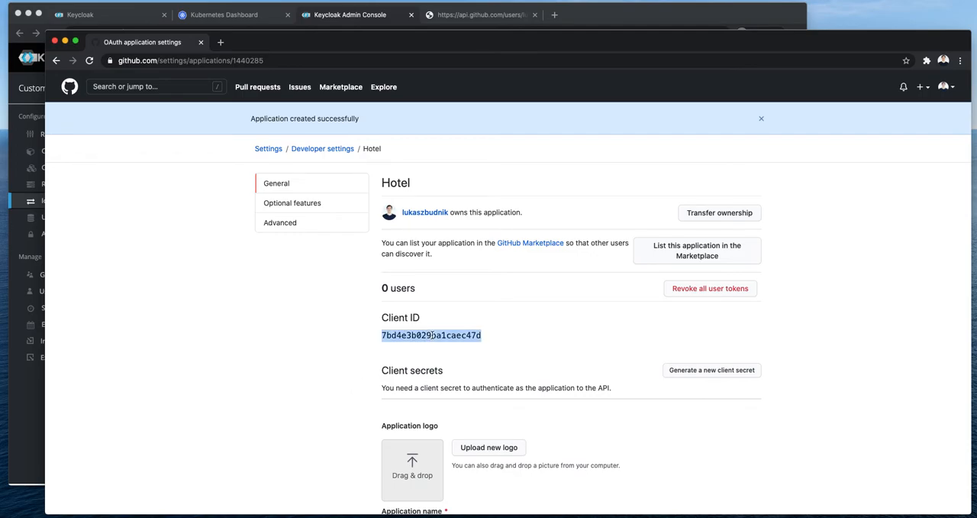
pyautogui.click(350, 15)
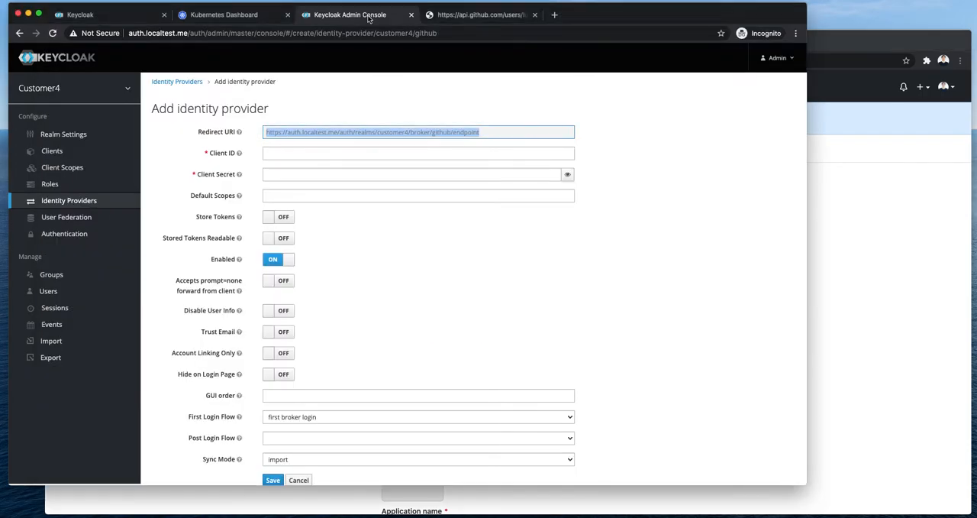
pyautogui.write('7bd4e3b029ba1caec47d')
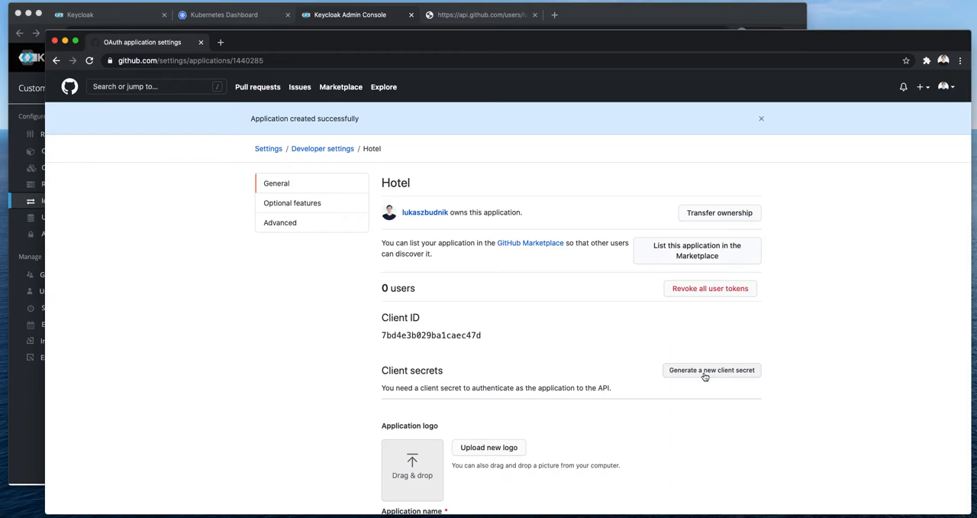
pyautogui.click(712, 369)
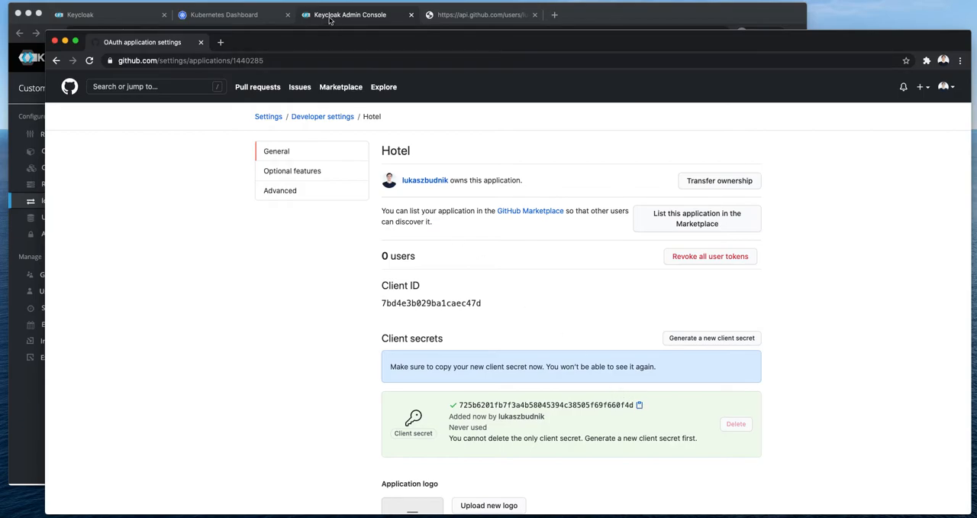
# Enter the client secret in Keycloak and switch Trust Email to ON
pyautogui.click(350, 15)
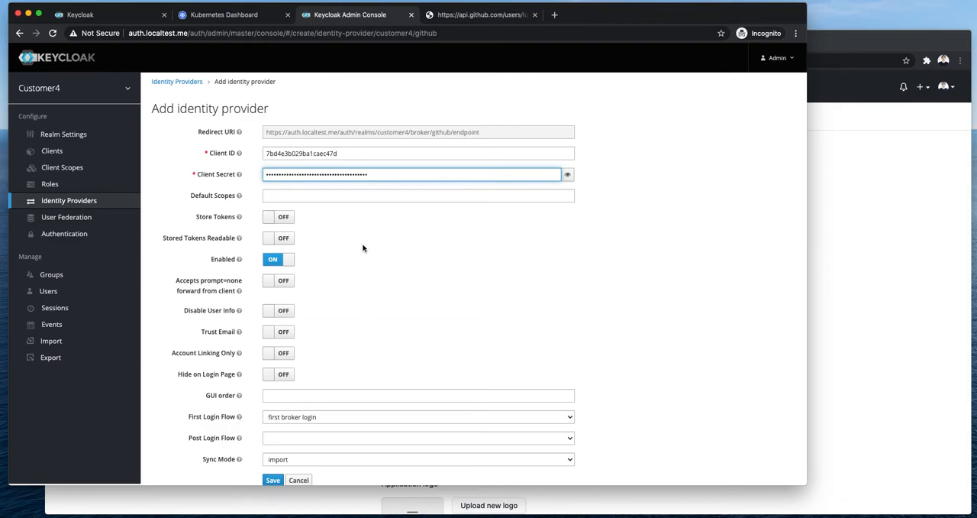
pyautogui.click(419, 195)
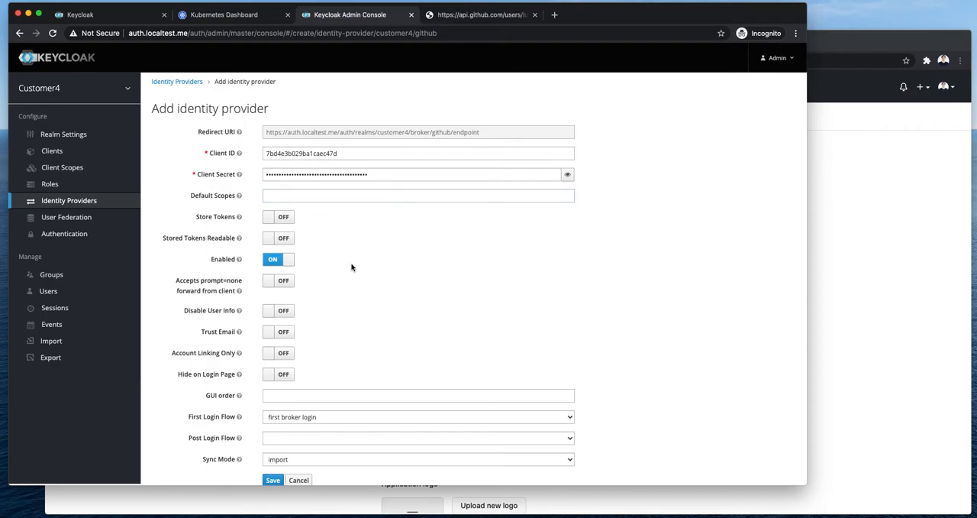
pyautogui.click(278, 332)
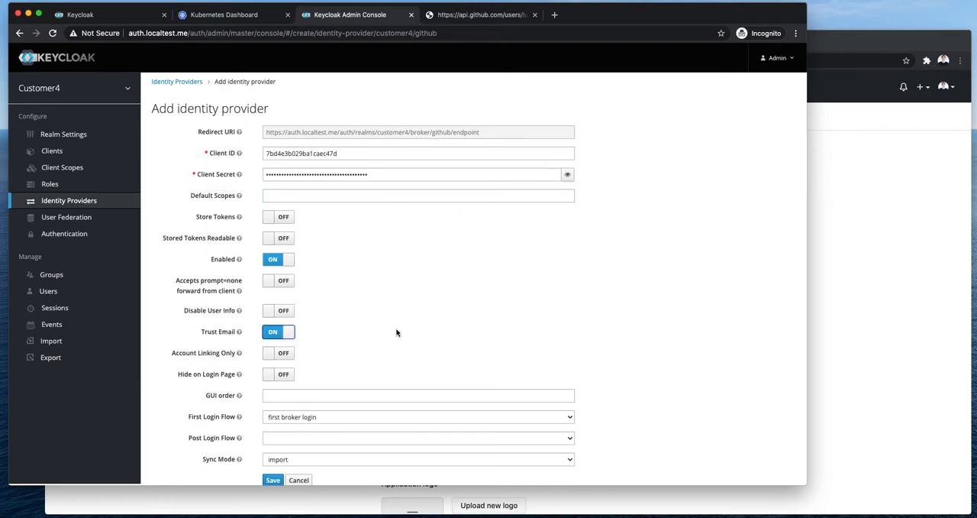
pyautogui.scroll(-3)
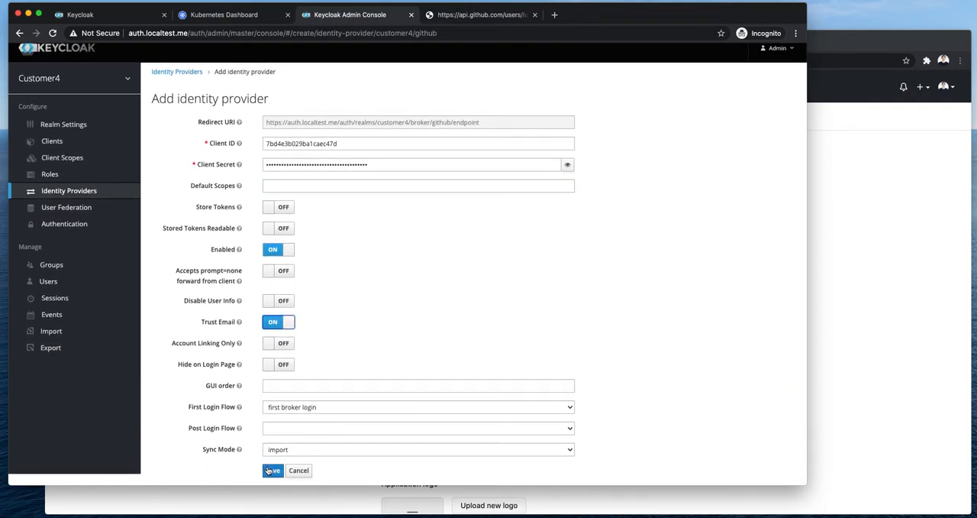
# Save the GitHub provider and launch the customer4 account console from the Clients list in a new tab
pyautogui.click(272, 470)
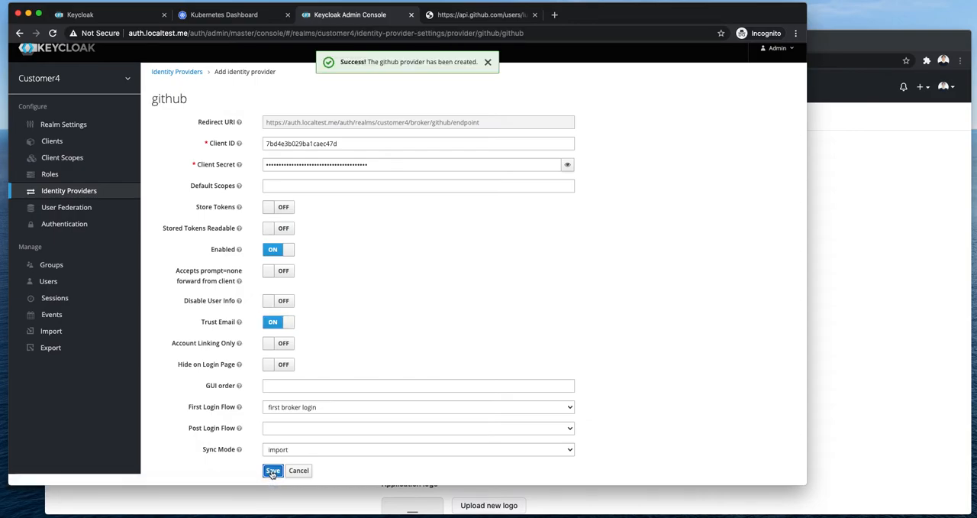
pyautogui.click(272, 470)
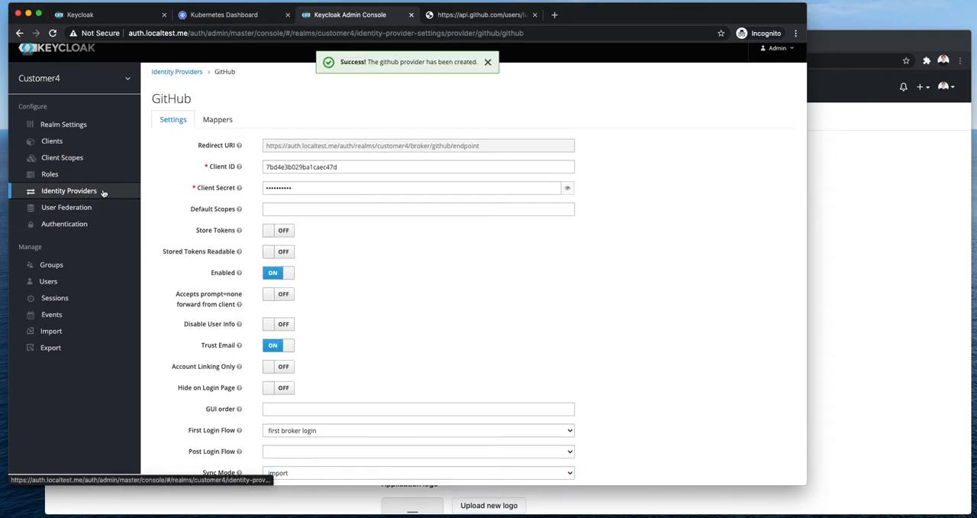
pyautogui.click(51, 140)
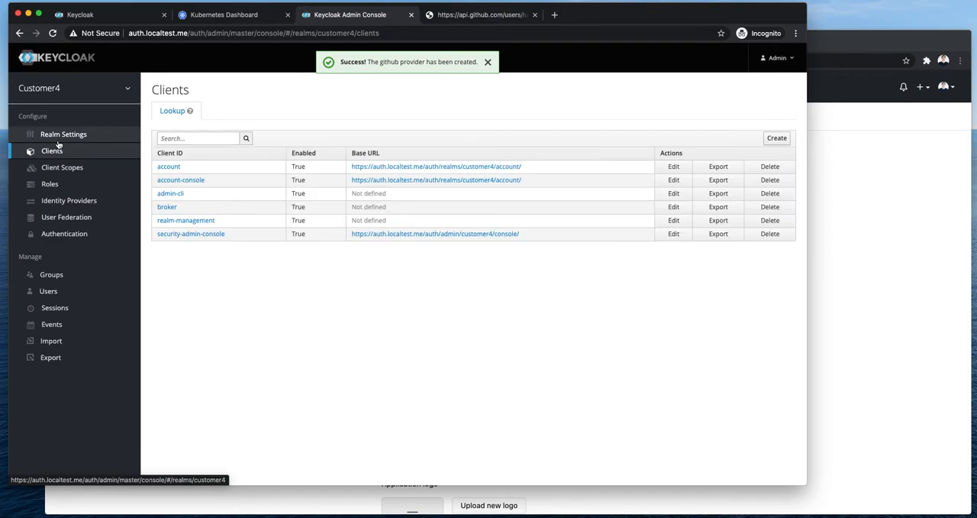
pyautogui.rightClick(435, 165)
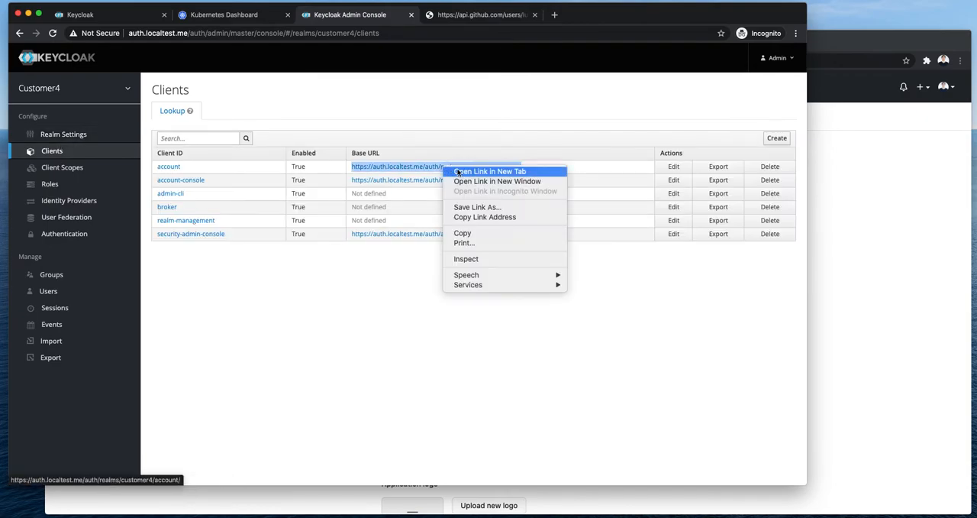
pyautogui.click(489, 171)
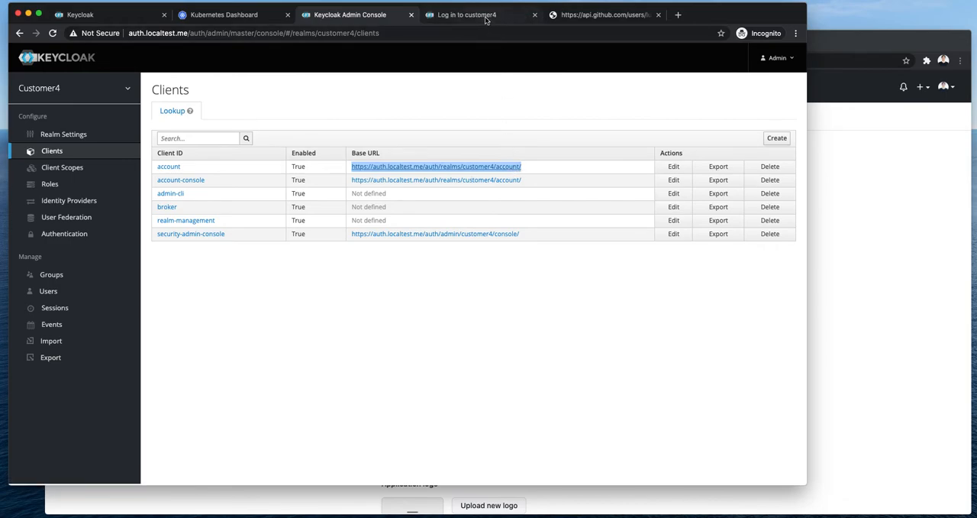
# Sign in to customer4 via GitHub and authorize the Hotel app, reaching the account profile
pyautogui.click(467, 16)
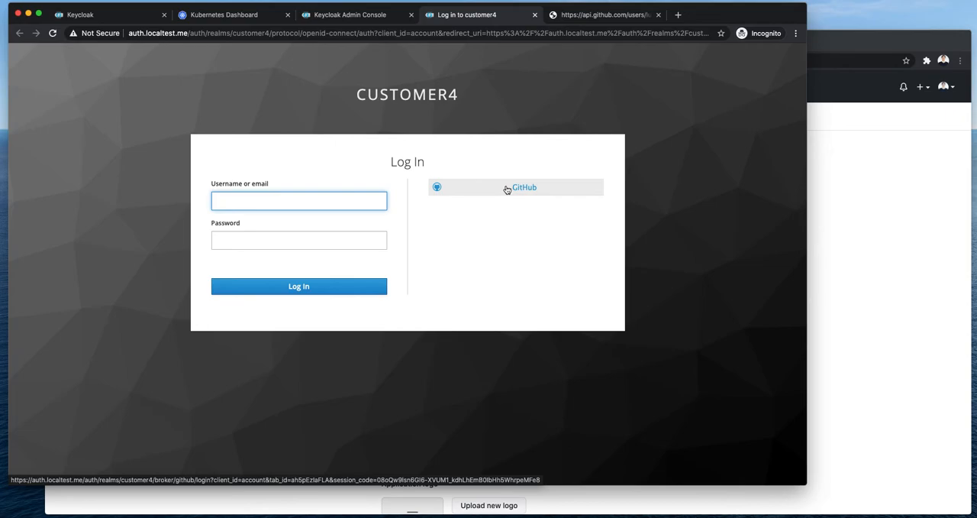
pyautogui.moveTo(531, 188)
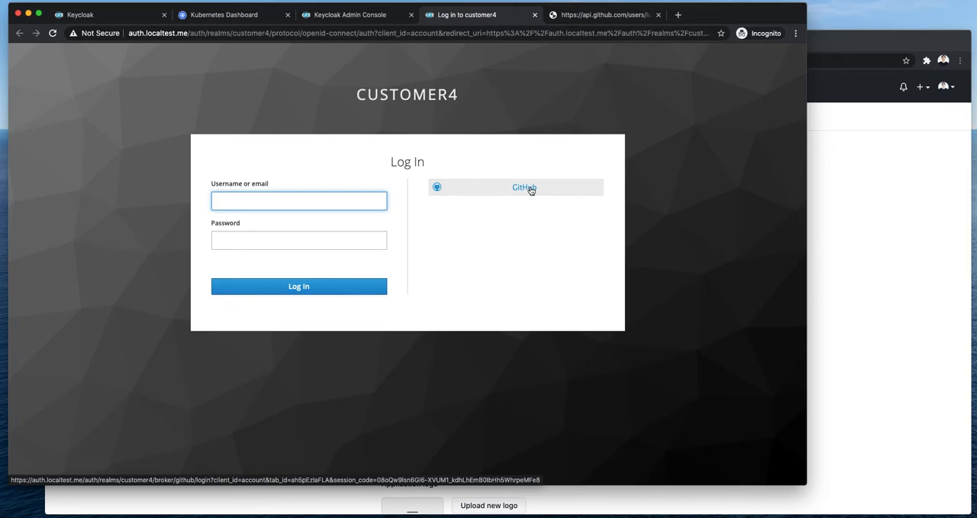
pyautogui.click(524, 187)
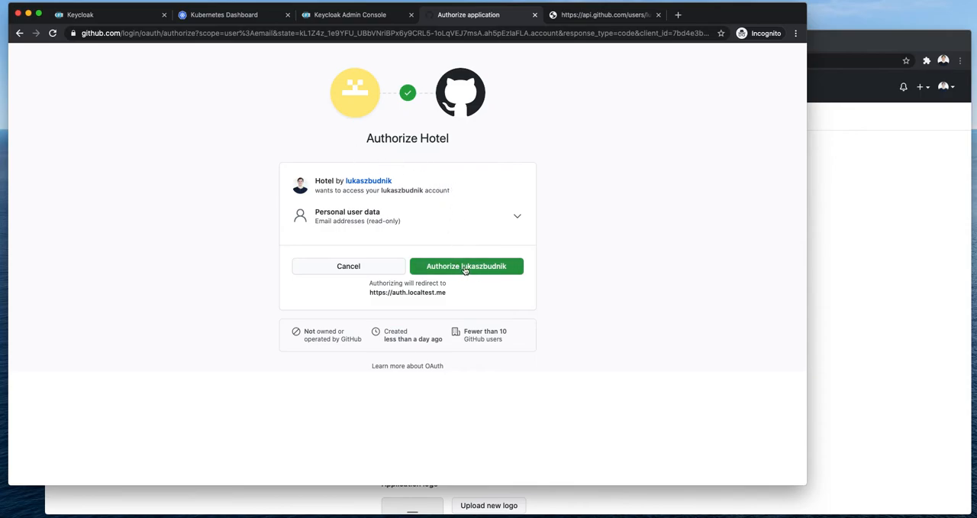
pyautogui.click(467, 266)
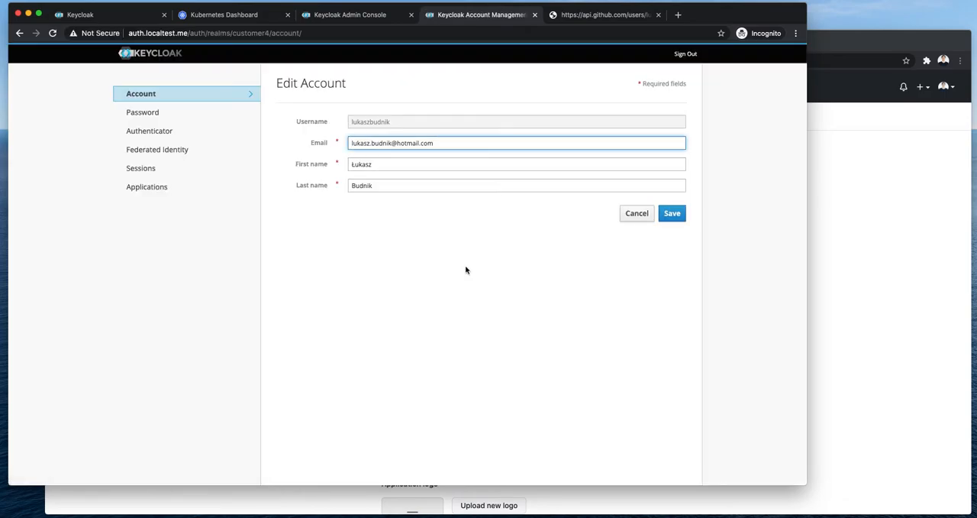
pyautogui.moveTo(318, 171)
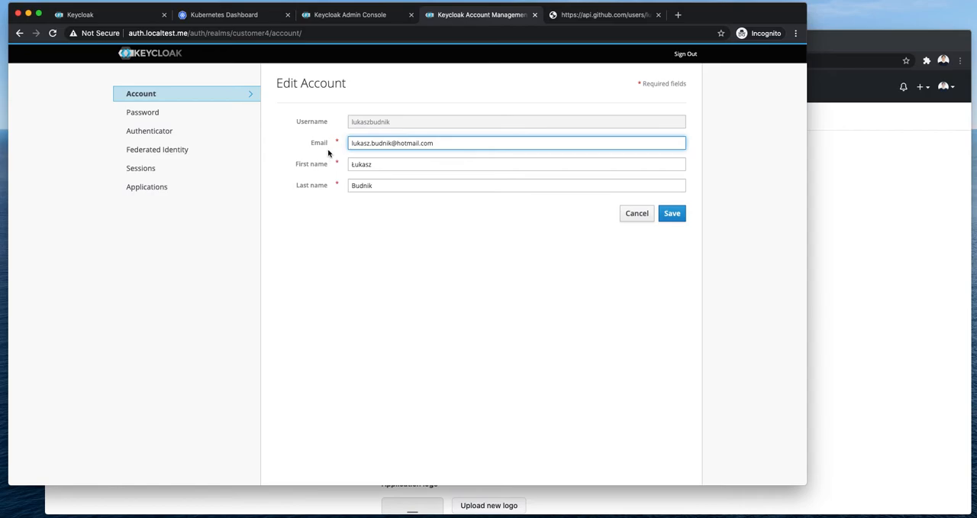
pyautogui.moveTo(379, 132)
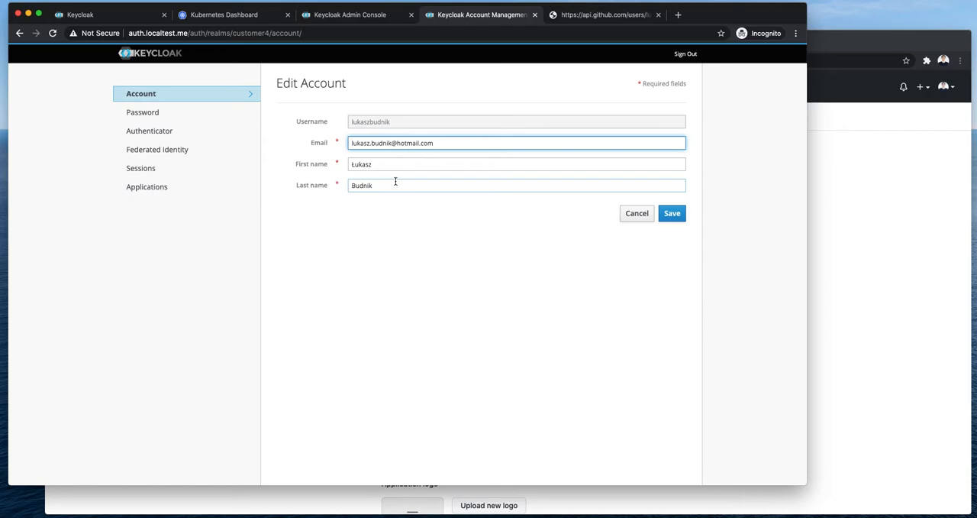
pyautogui.click(604, 15)
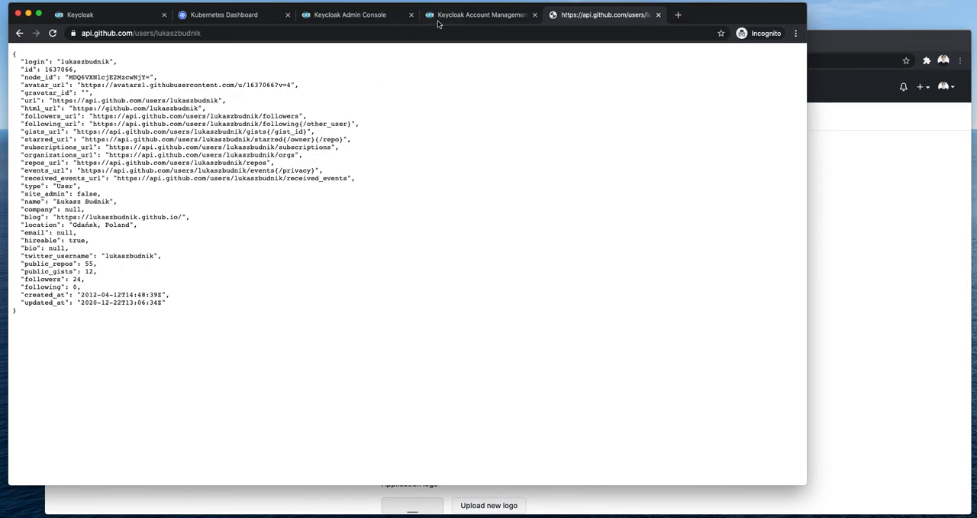
pyautogui.click(479, 15)
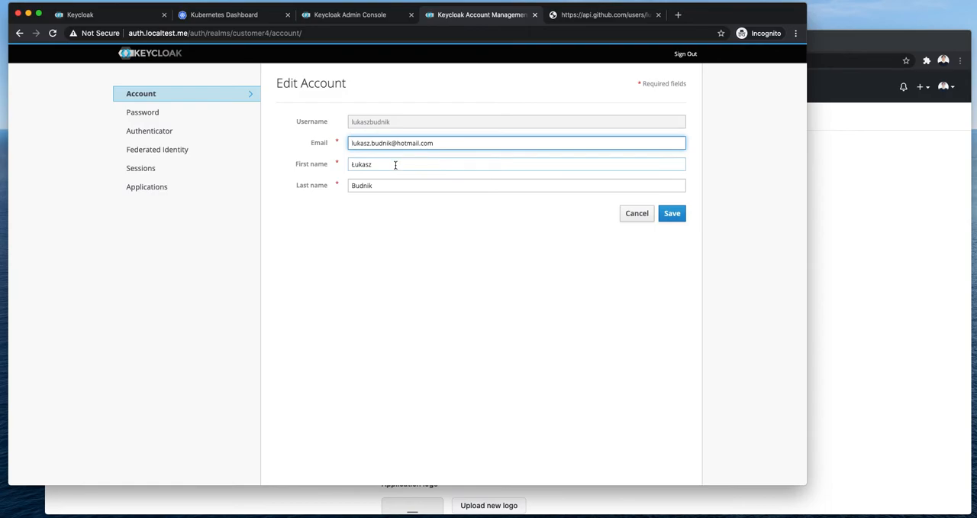
pyautogui.moveTo(394, 203)
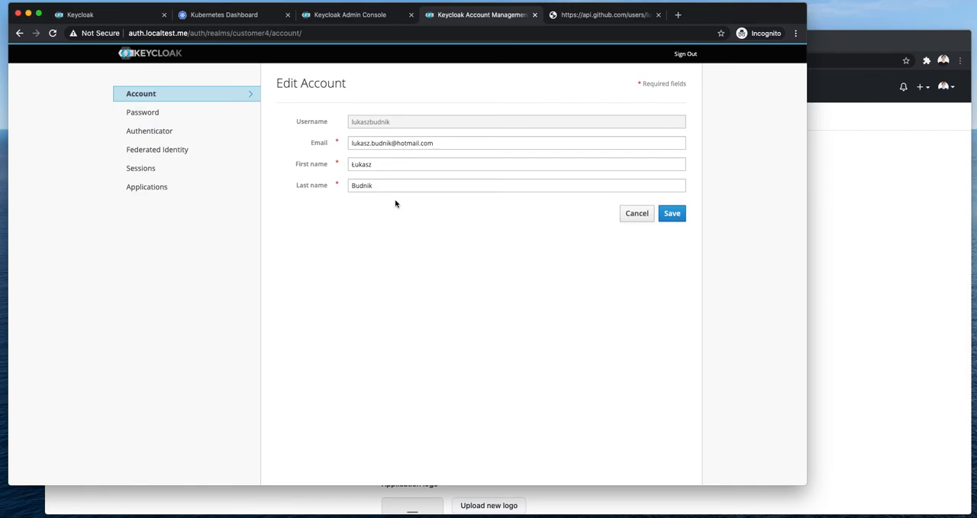
pyautogui.moveTo(391, 97)
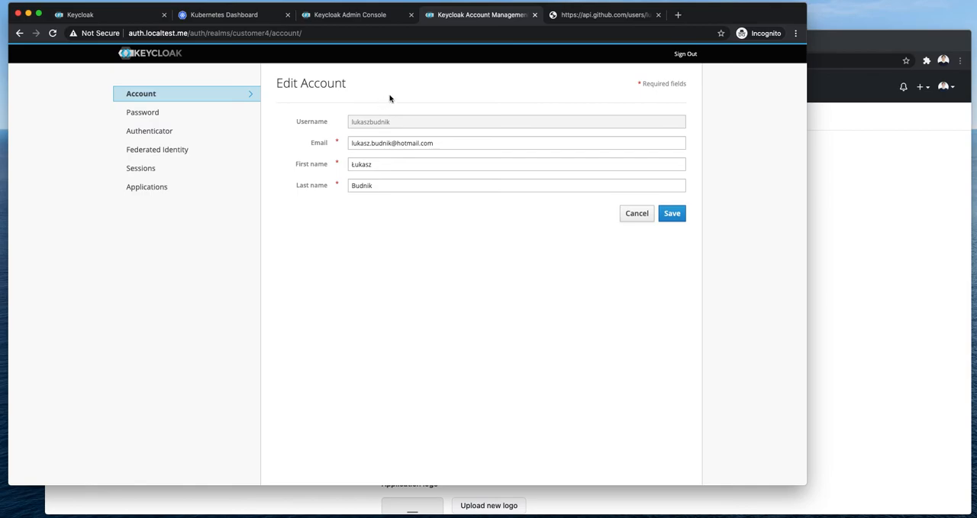
pyautogui.moveTo(311, 174)
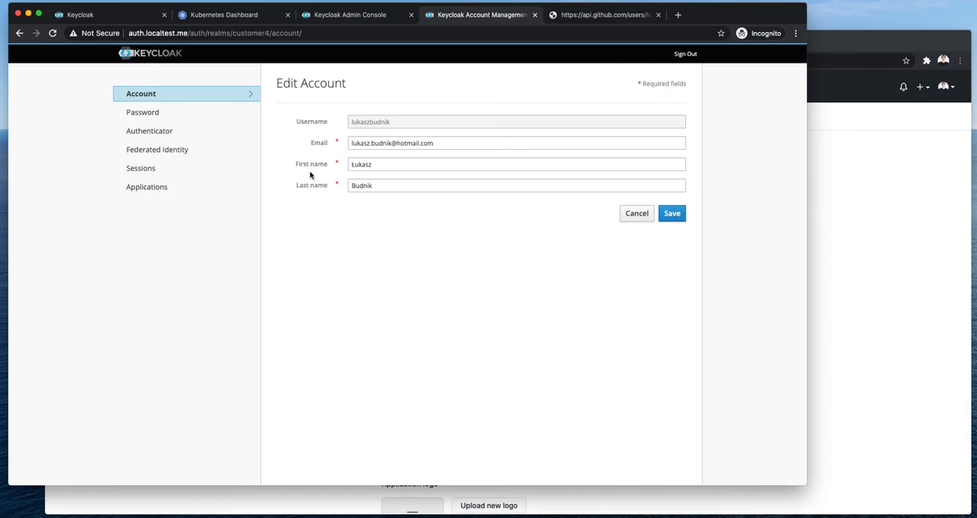
# Save the edited first and last name to the account profile
pyautogui.click(672, 214)
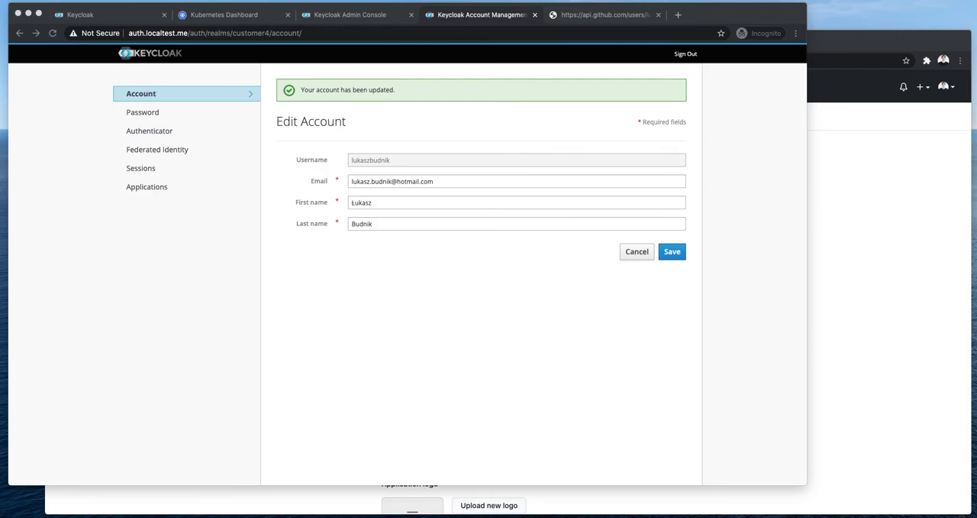
pyautogui.moveTo(810, 272)
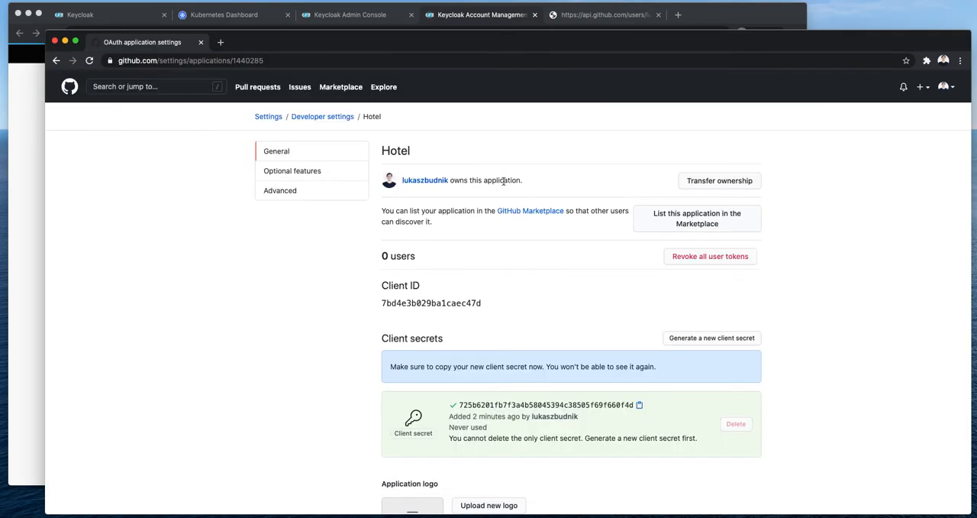
# Delete the Hotel OAuth app from its Advanced settings after refreshing the user count, then return to Keycloak
pyautogui.click(90, 61)
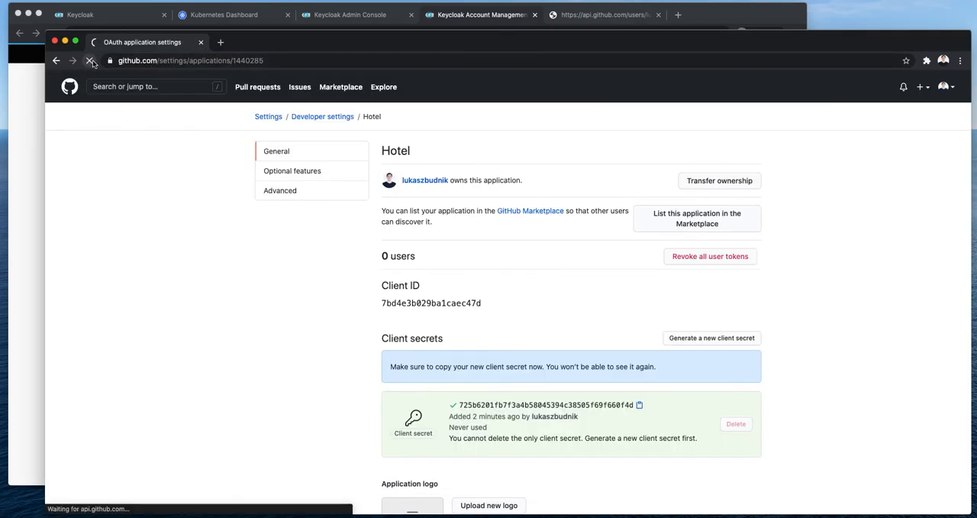
pyautogui.click(90, 61)
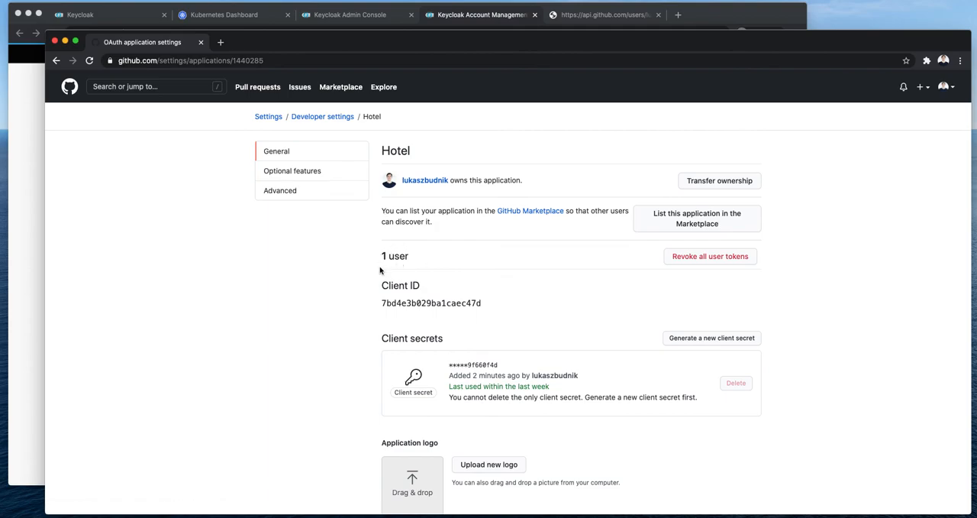
pyautogui.moveTo(382, 256)
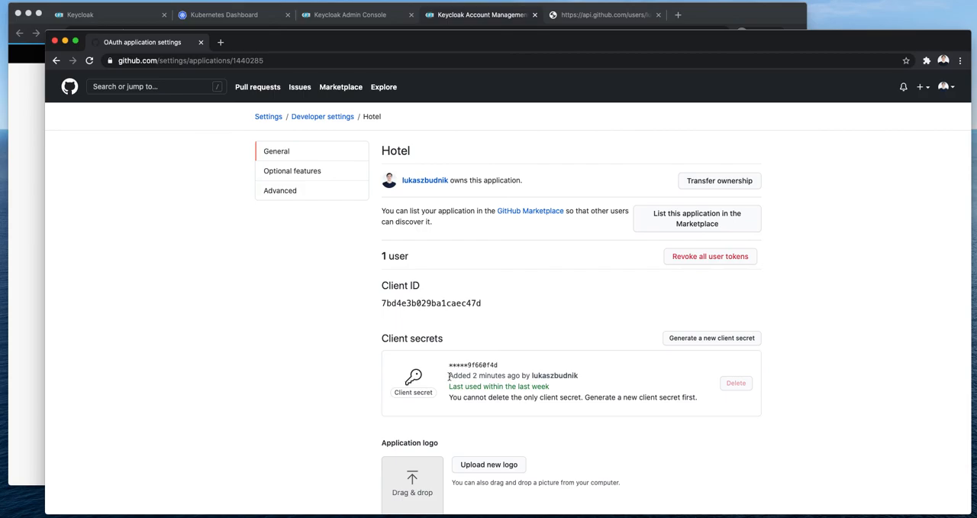
pyautogui.click(281, 189)
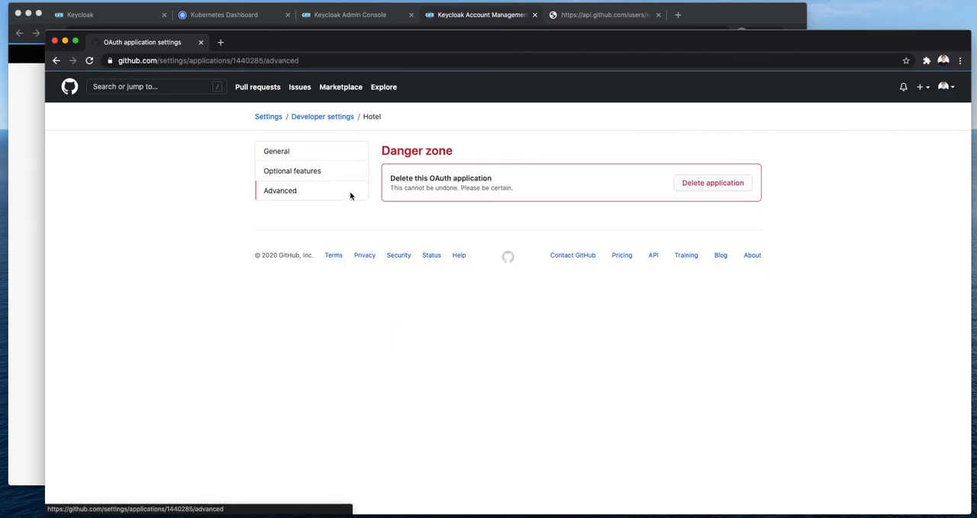
pyautogui.click(711, 182)
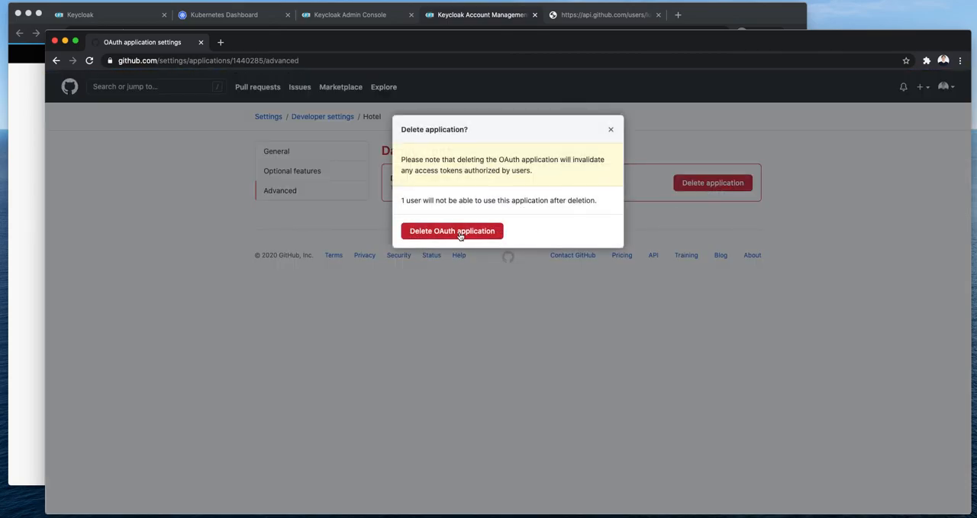
pyautogui.click(452, 230)
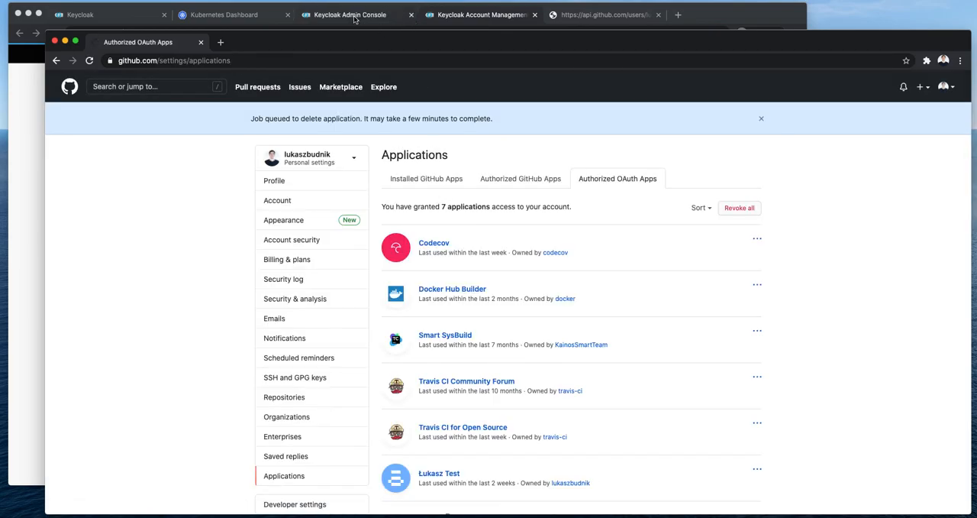
pyautogui.click(349, 15)
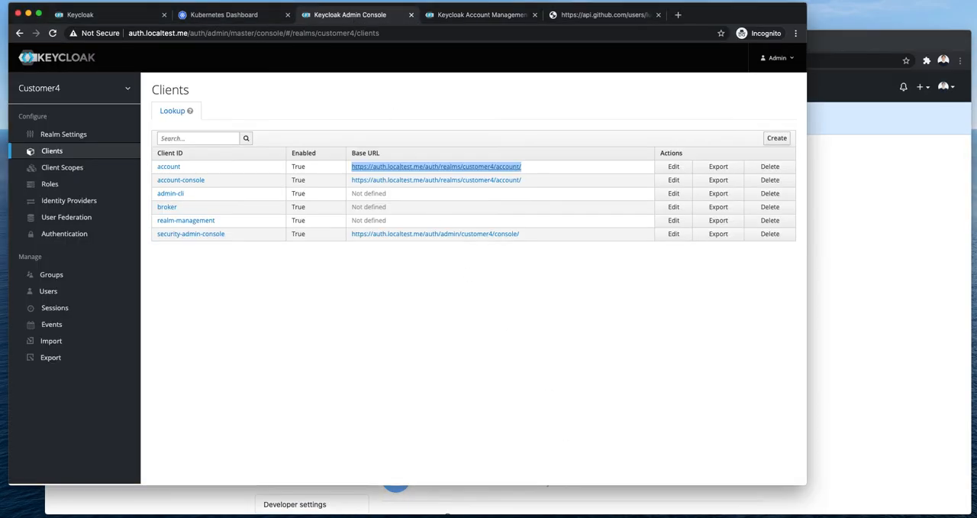